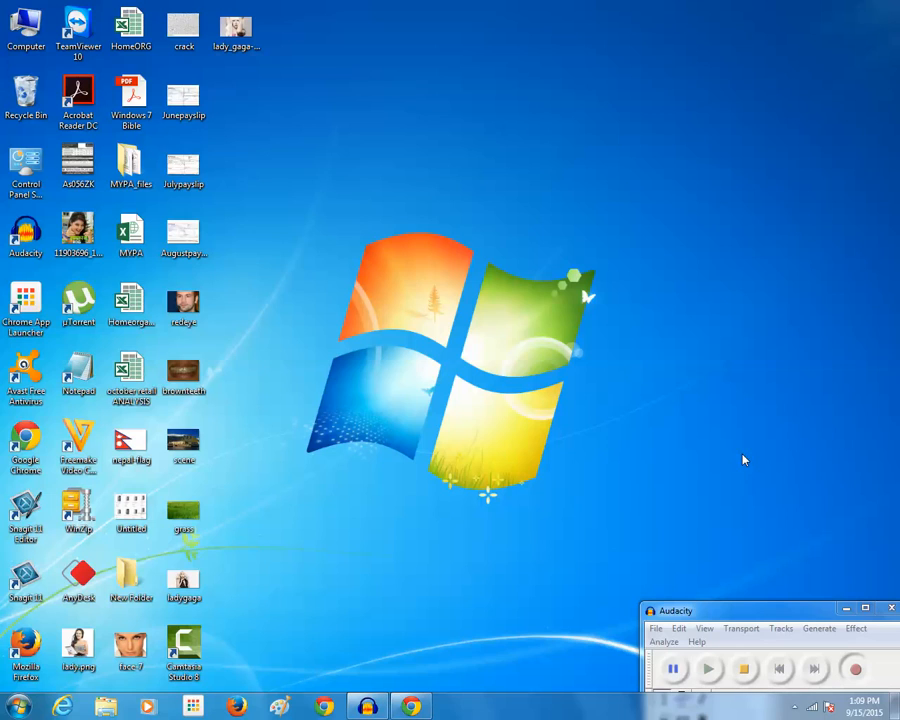
mouse_move(408, 553)
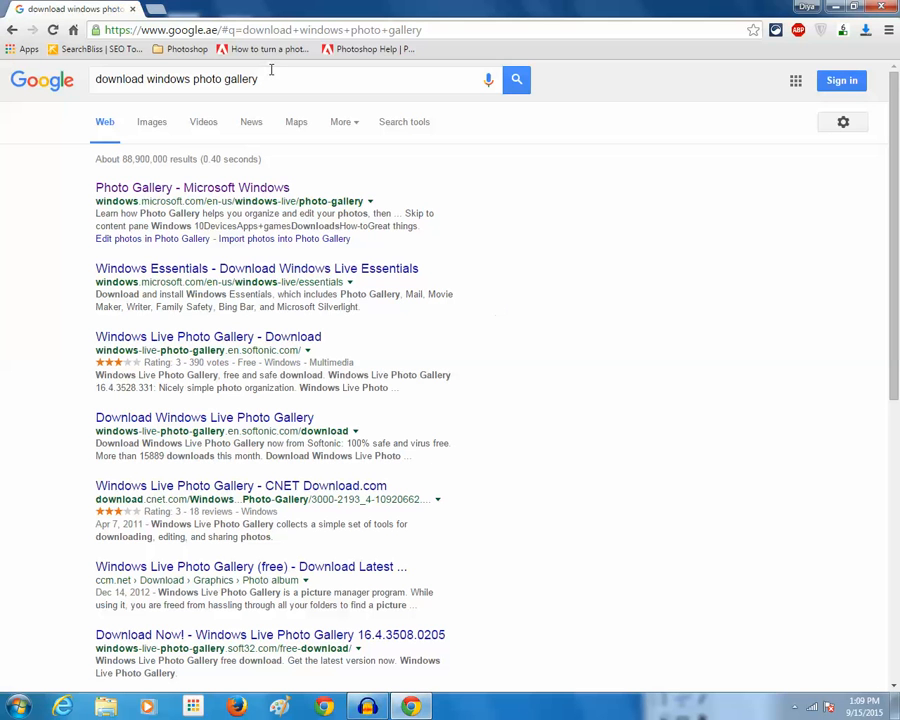
- Scroll through the Google results for 'download windows photo gallery'
scroll("down", 3)
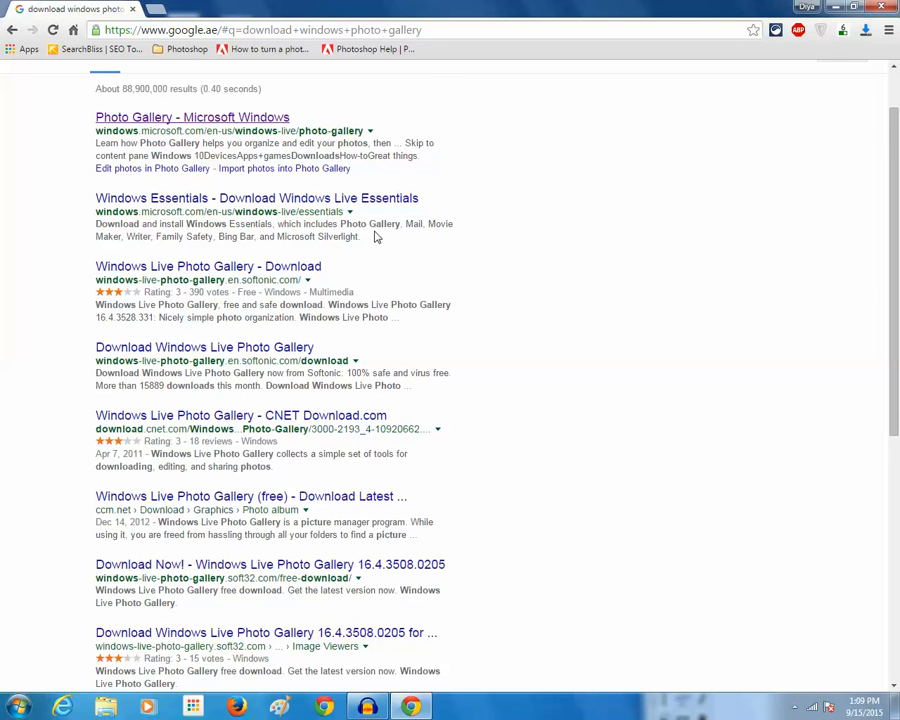
scroll("up", 3)
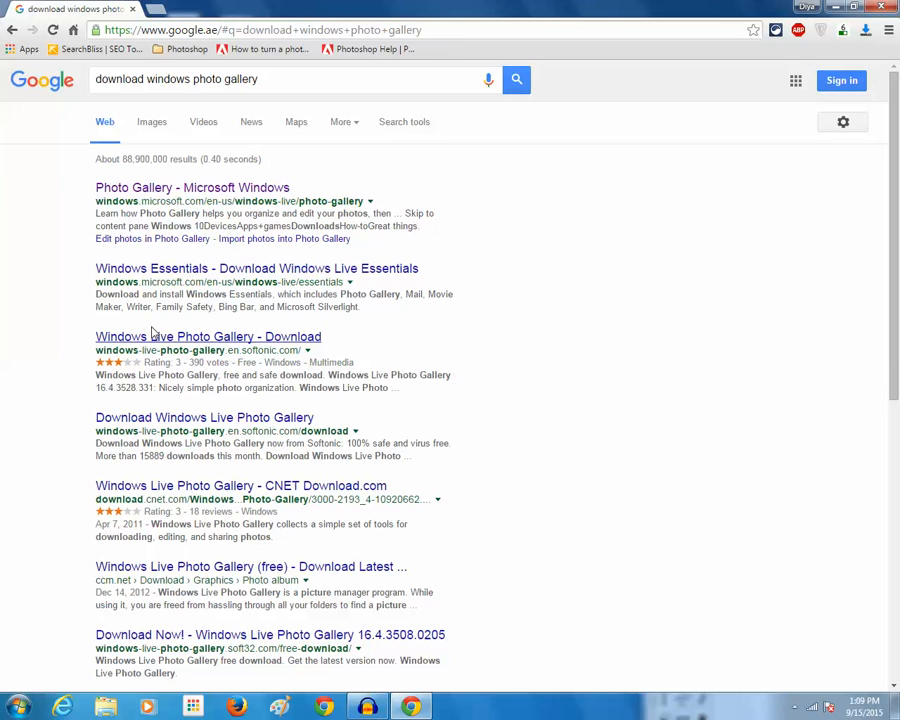
mouse_move(258, 349)
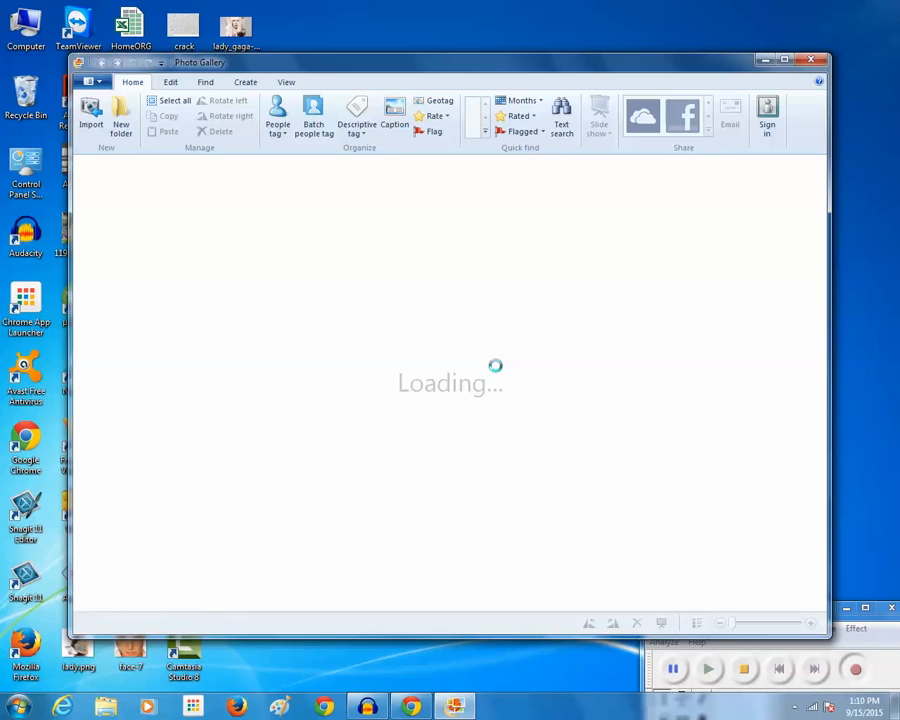
mouse_move(498, 372)
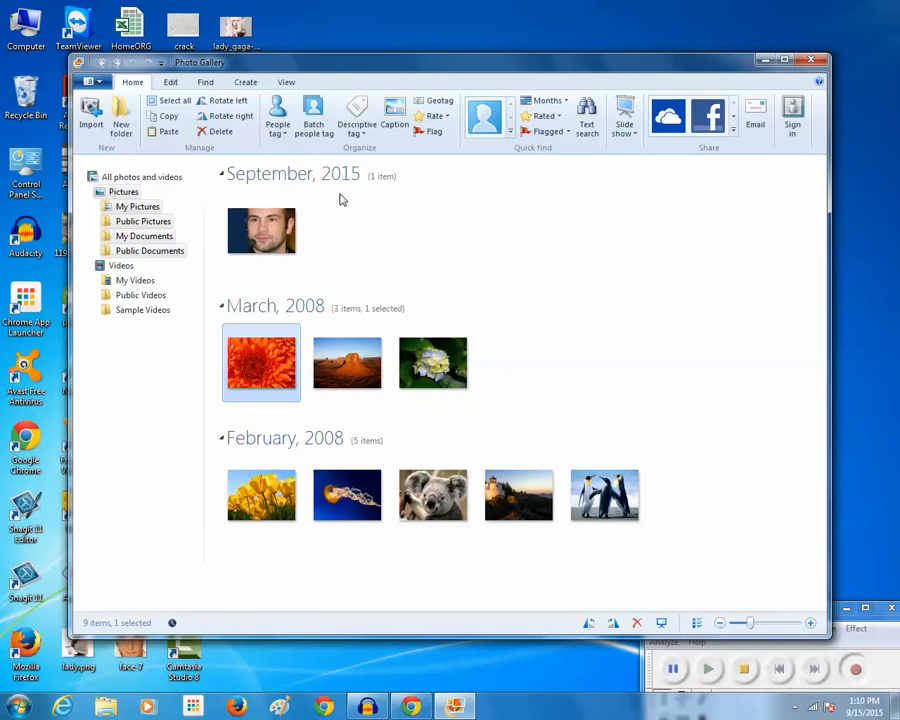
- Check the man's portrait redeye.jpg properties, then bring it up for editing
left_click(261, 231)
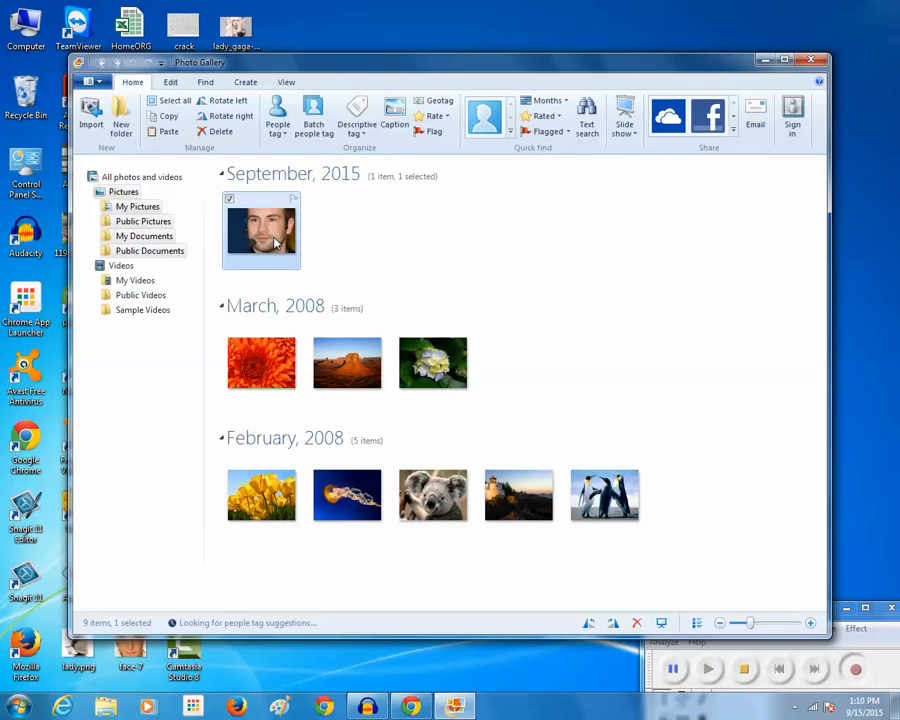
right_click(260, 230)
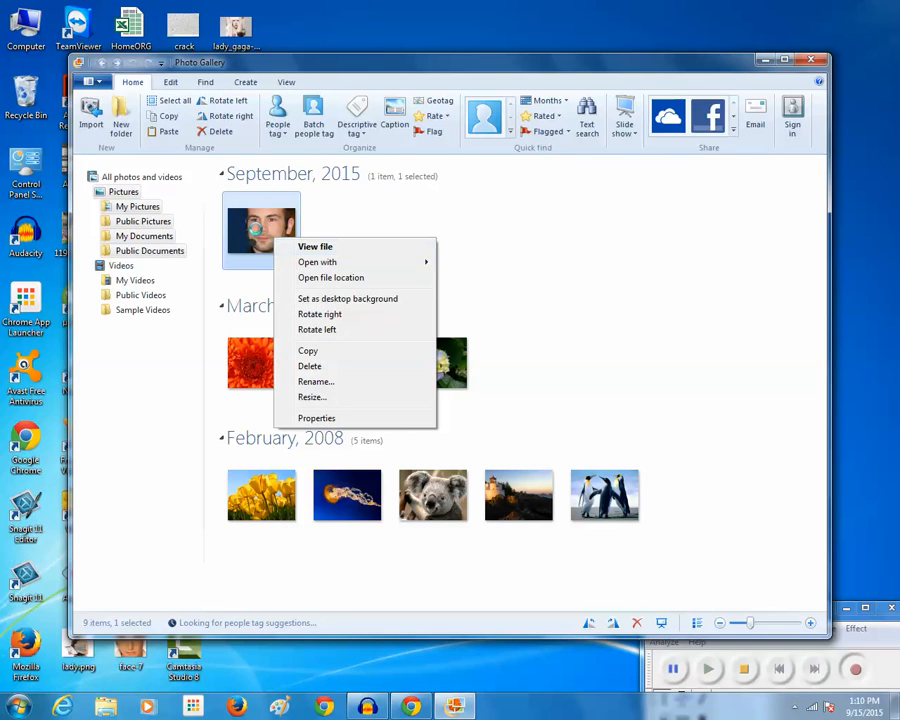
left_click(545, 300)
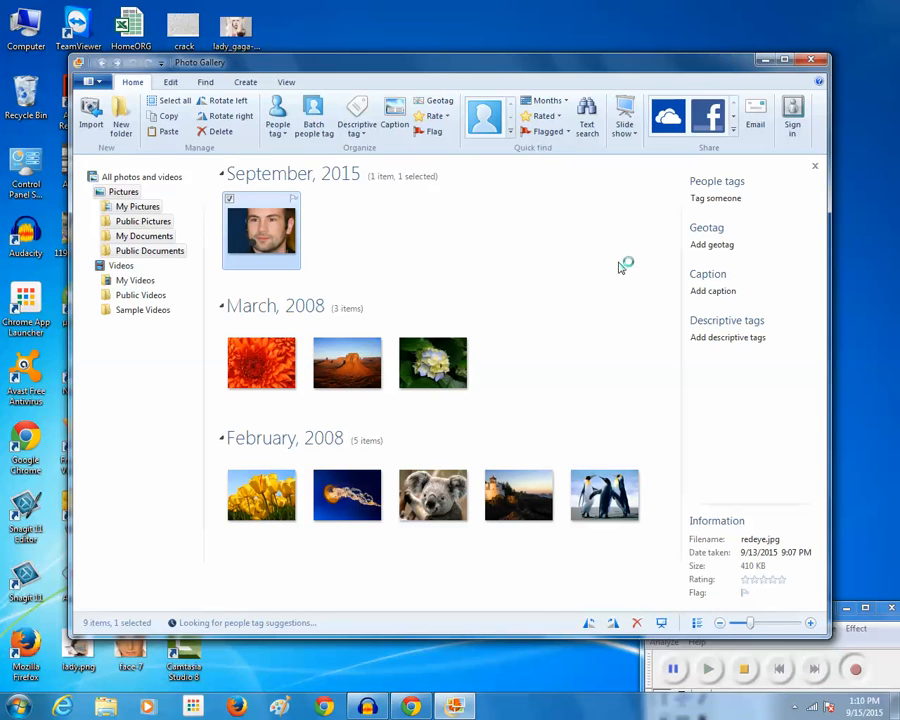
double_click(261, 230)
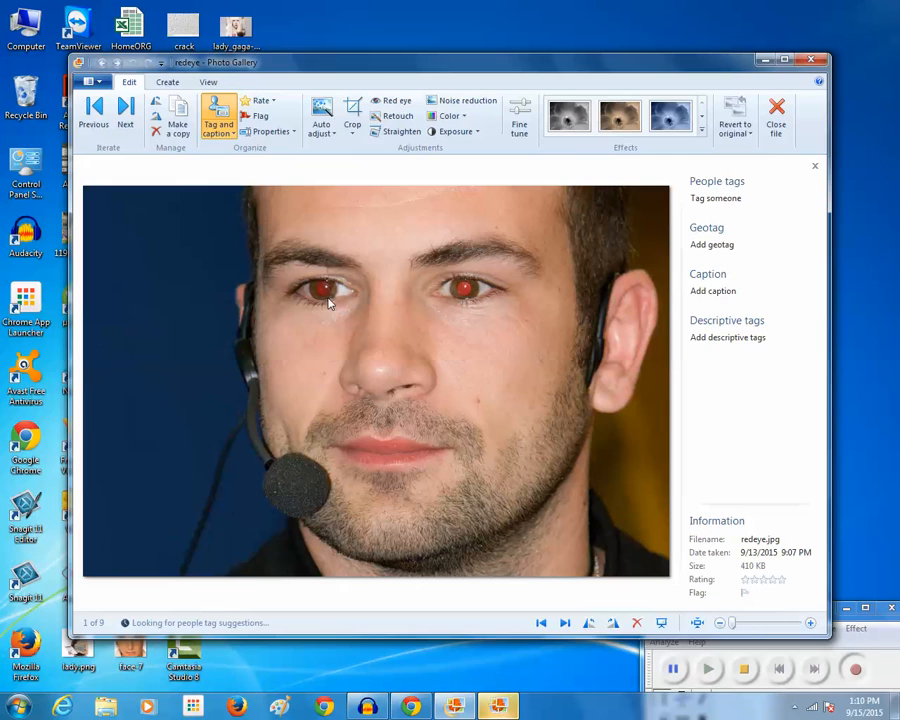
mouse_move(472, 320)
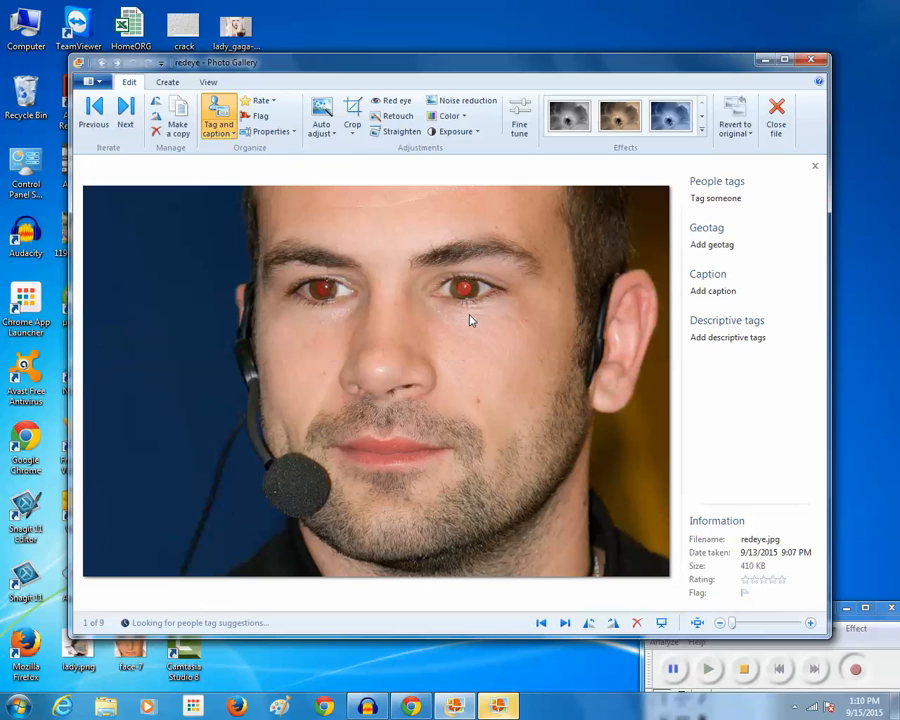
left_click(448, 305)
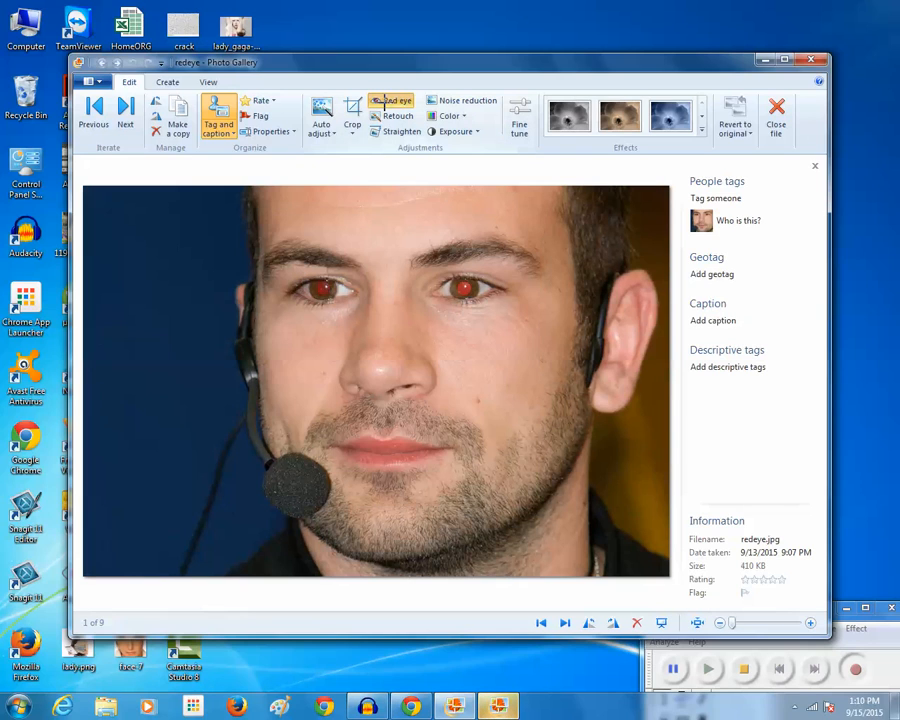
- Use Red eye to correct the left-side eye by marking a rectangle around it
left_click(391, 104)
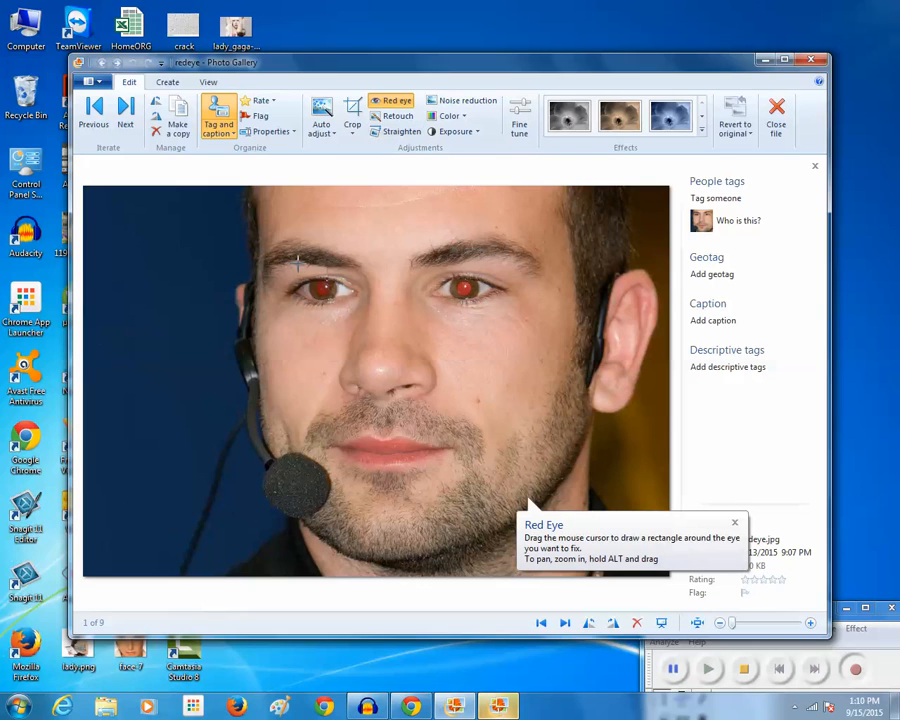
left_click_drag(300, 270, 338, 310)
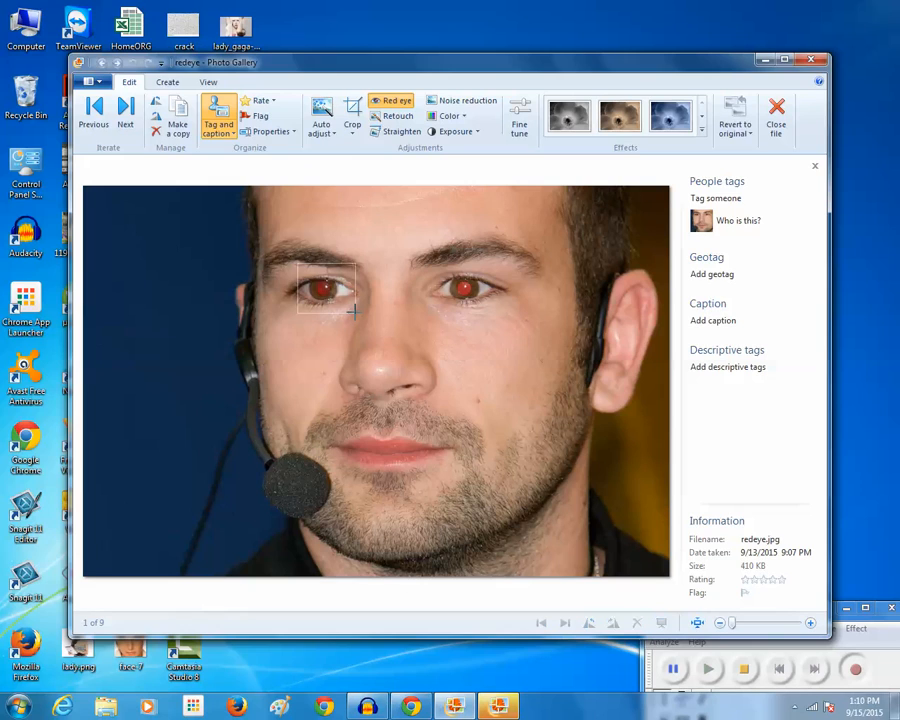
left_click_drag(300, 270, 355, 315)
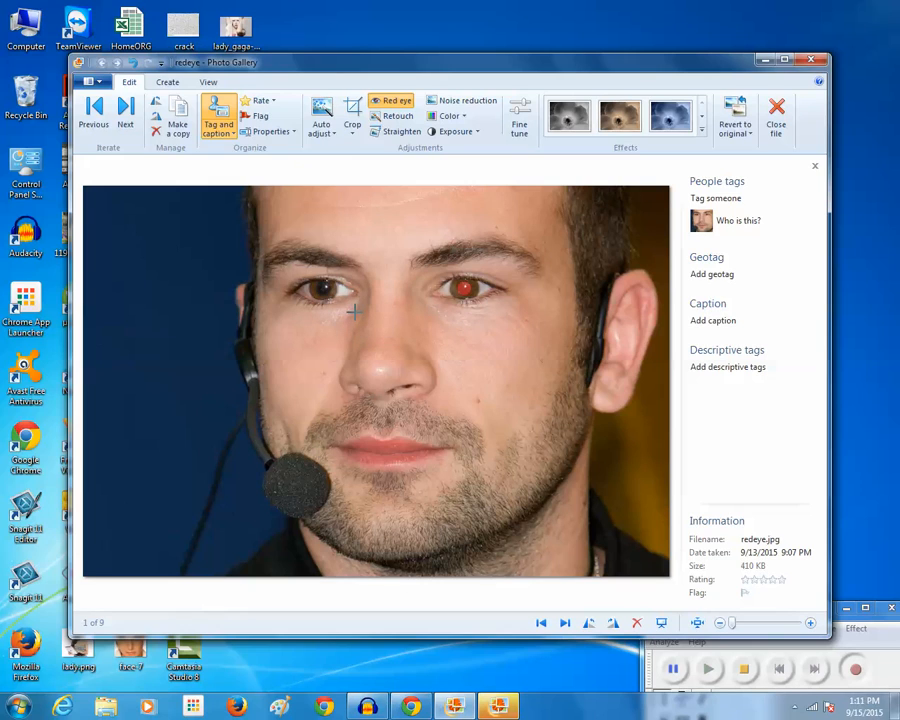